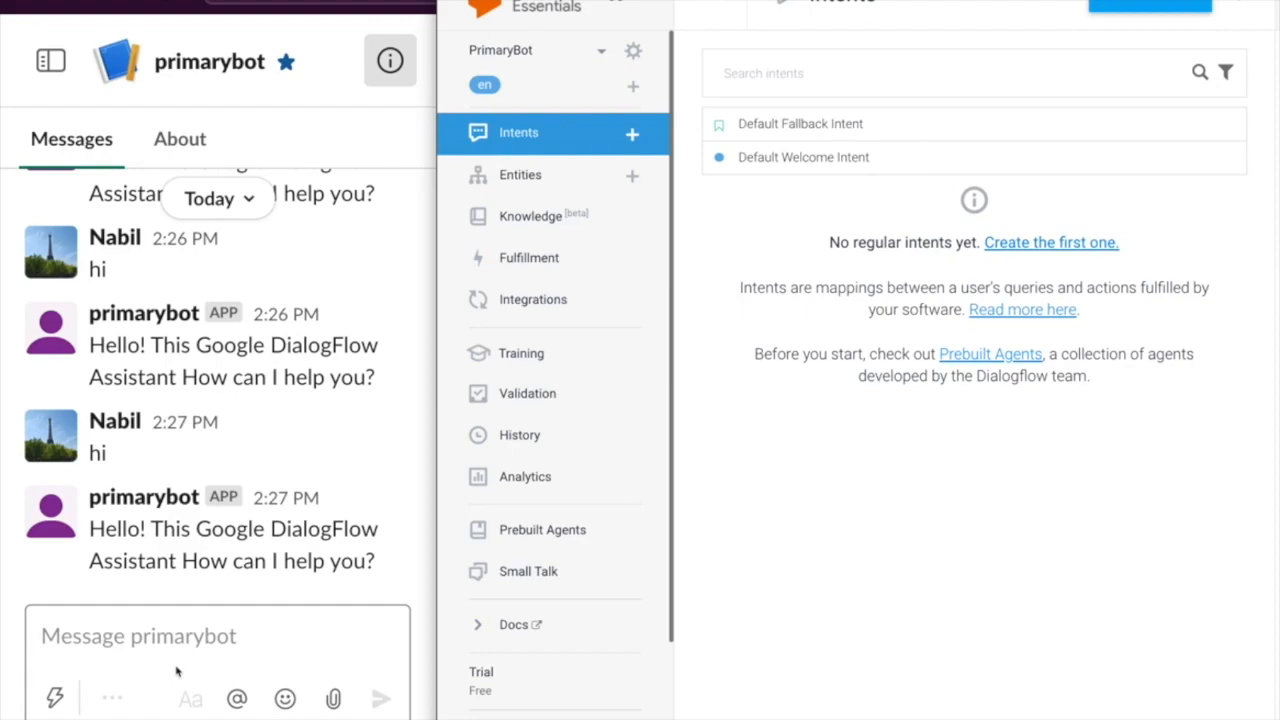
- Review the Default Welcome Intent's greeting training phrases and select its Hello text response
click(390, 60)
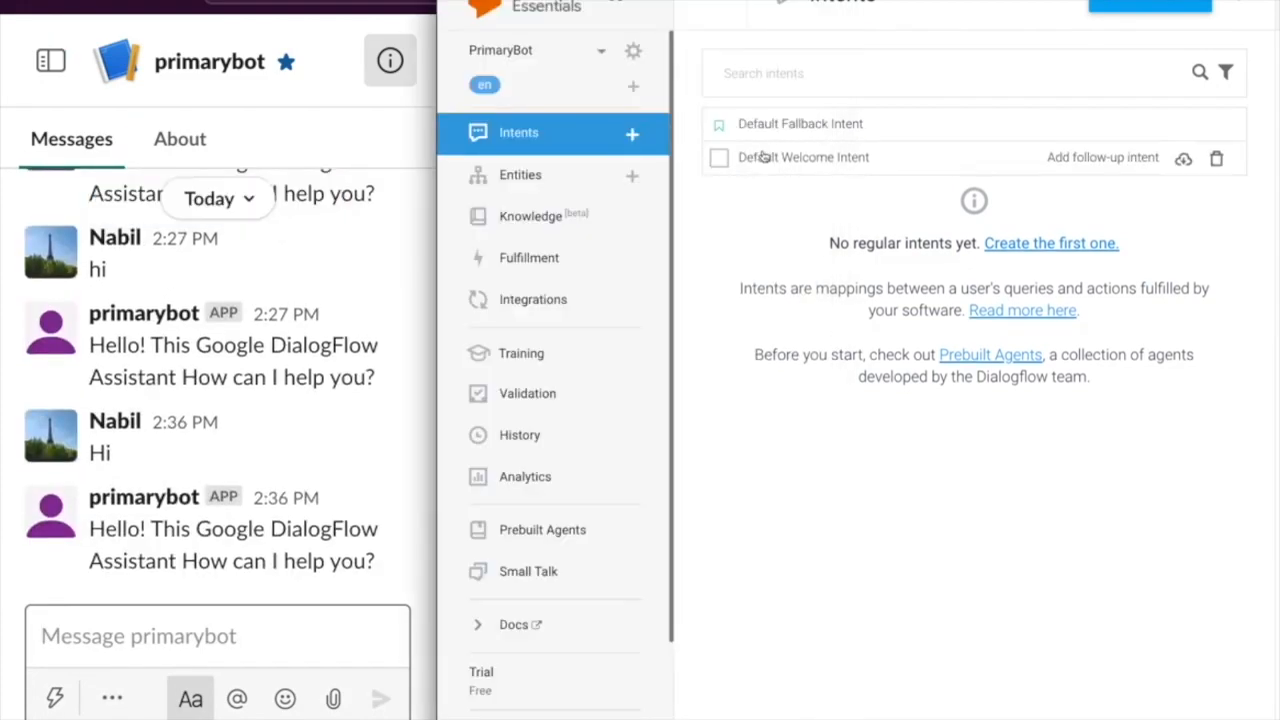
click(804, 156)
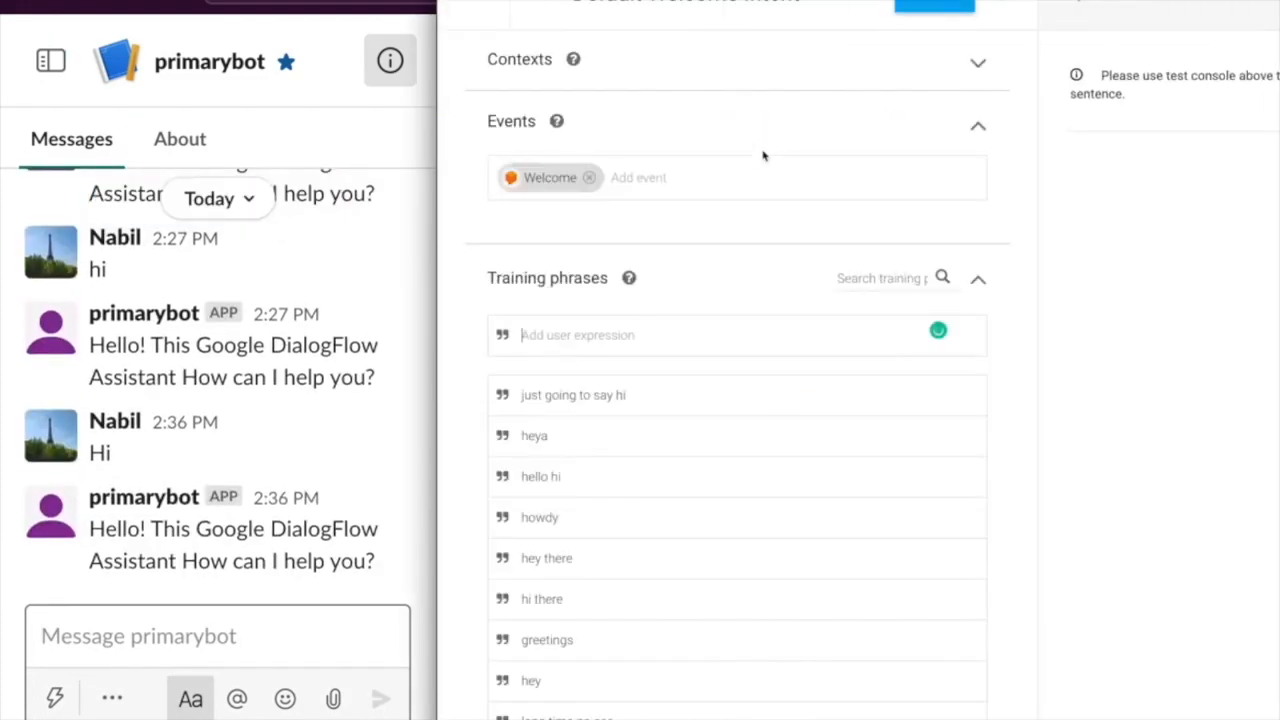
scroll(down, 3)
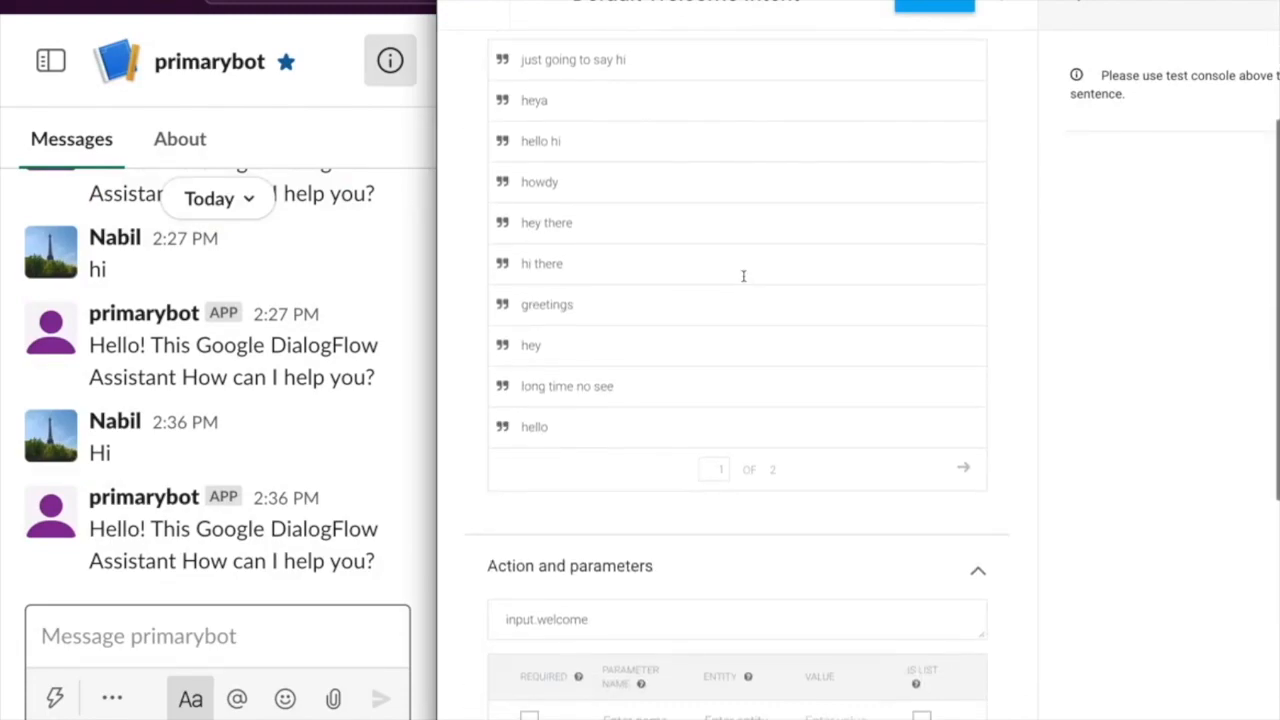
scroll(down, 3)
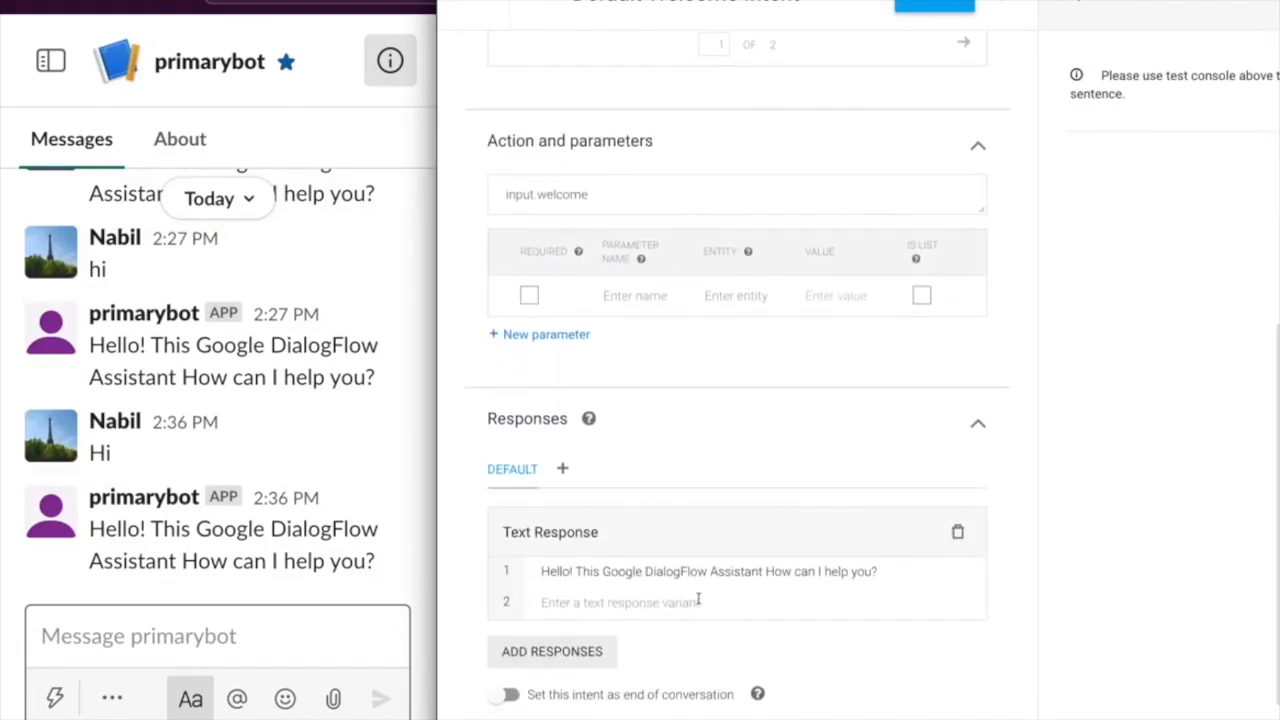
triple_click(708, 572)
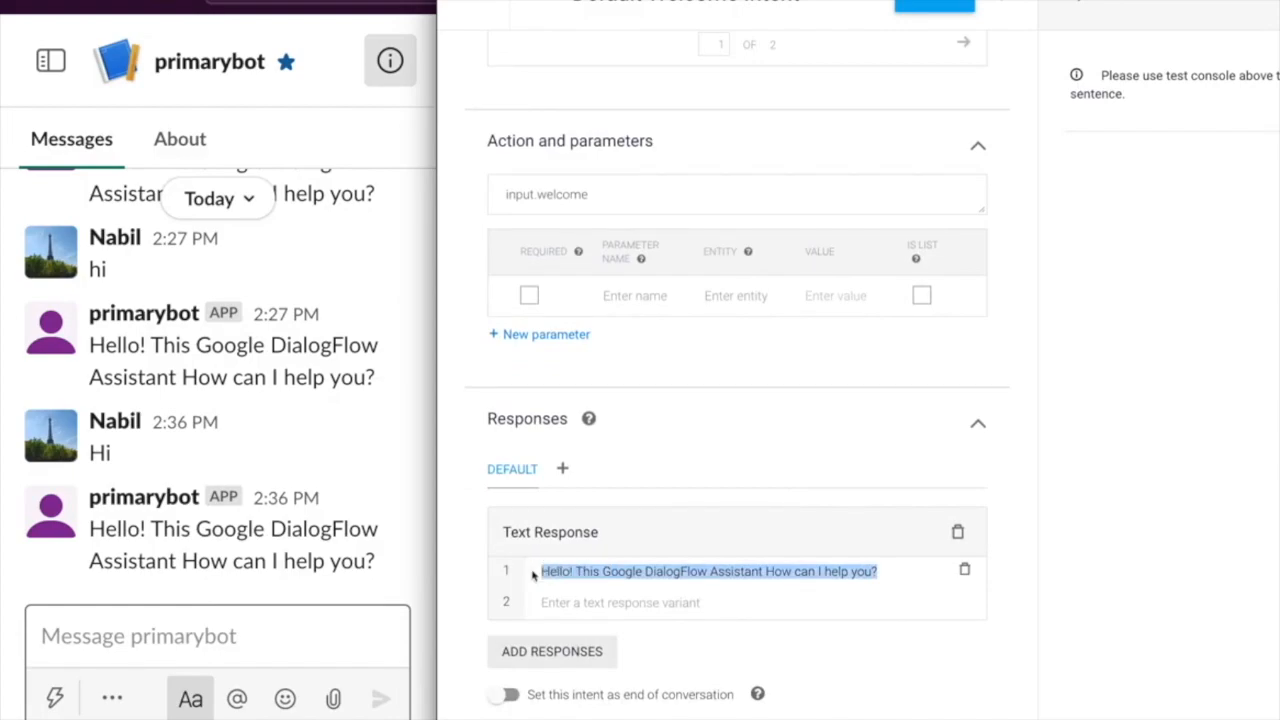
mouse_move(316, 644)
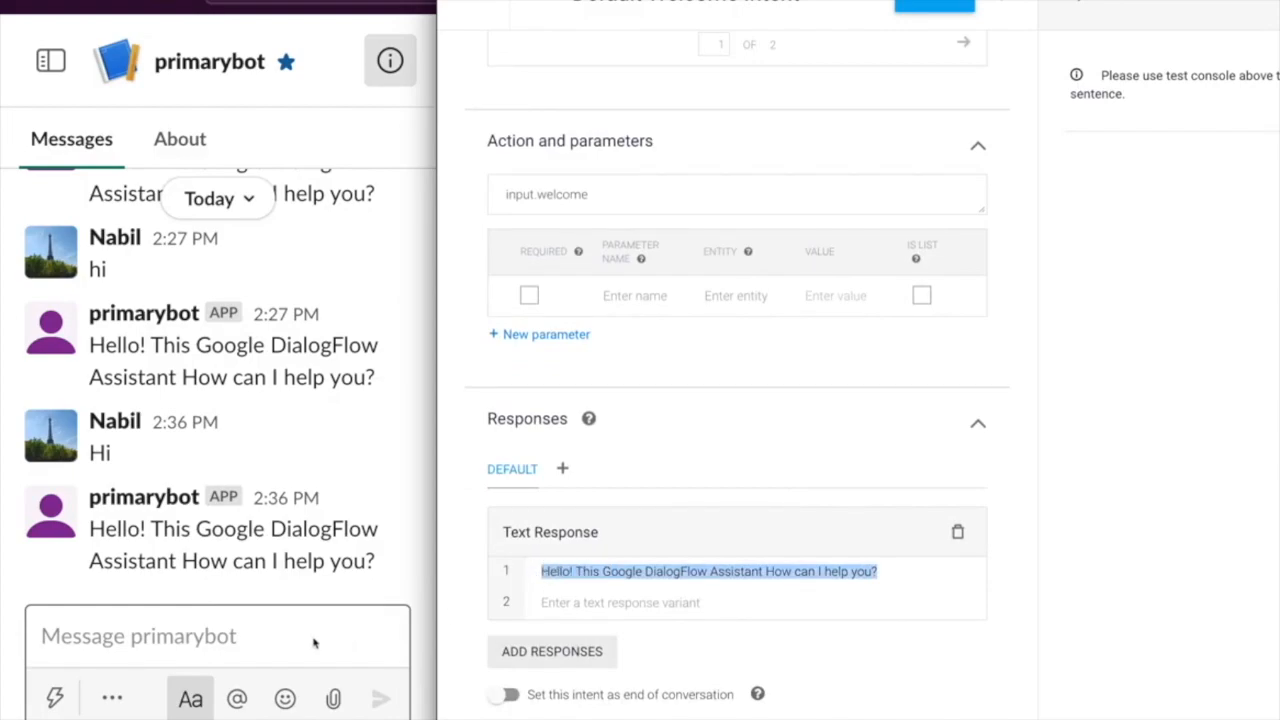
- Send primarybot the message 'can I take days off?' in Slack
click(388, 60)
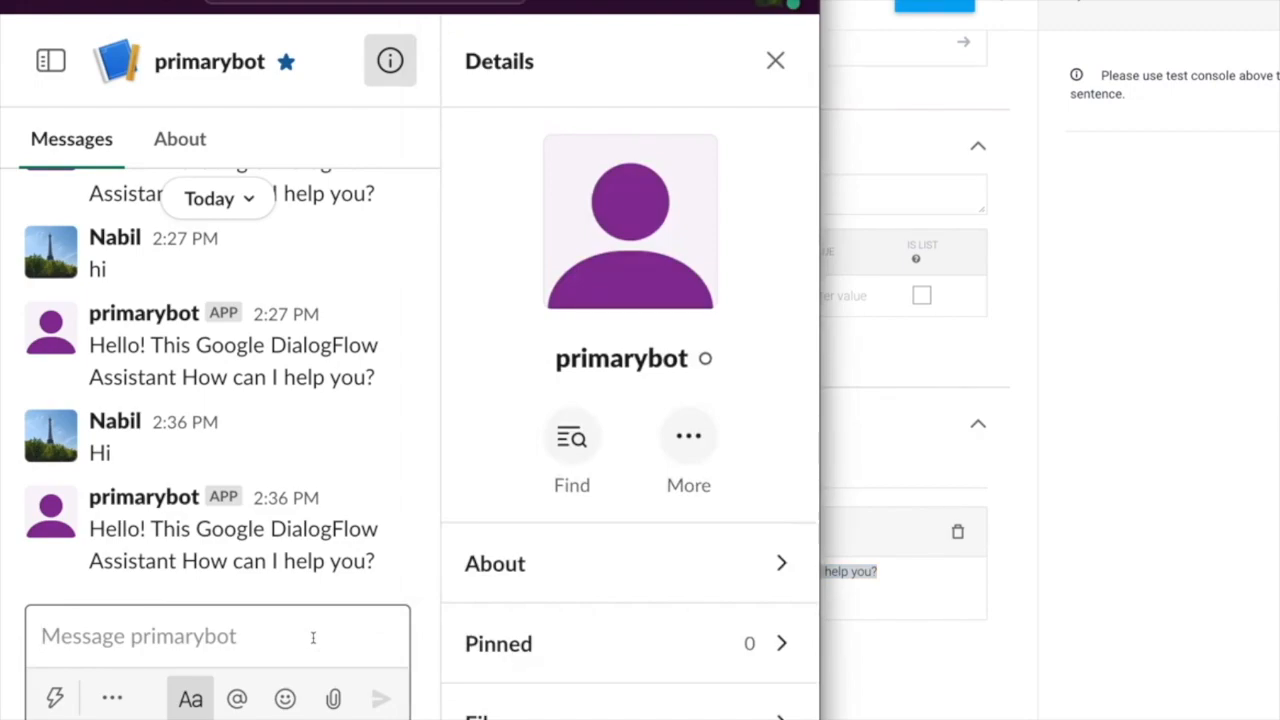
text(can I take)
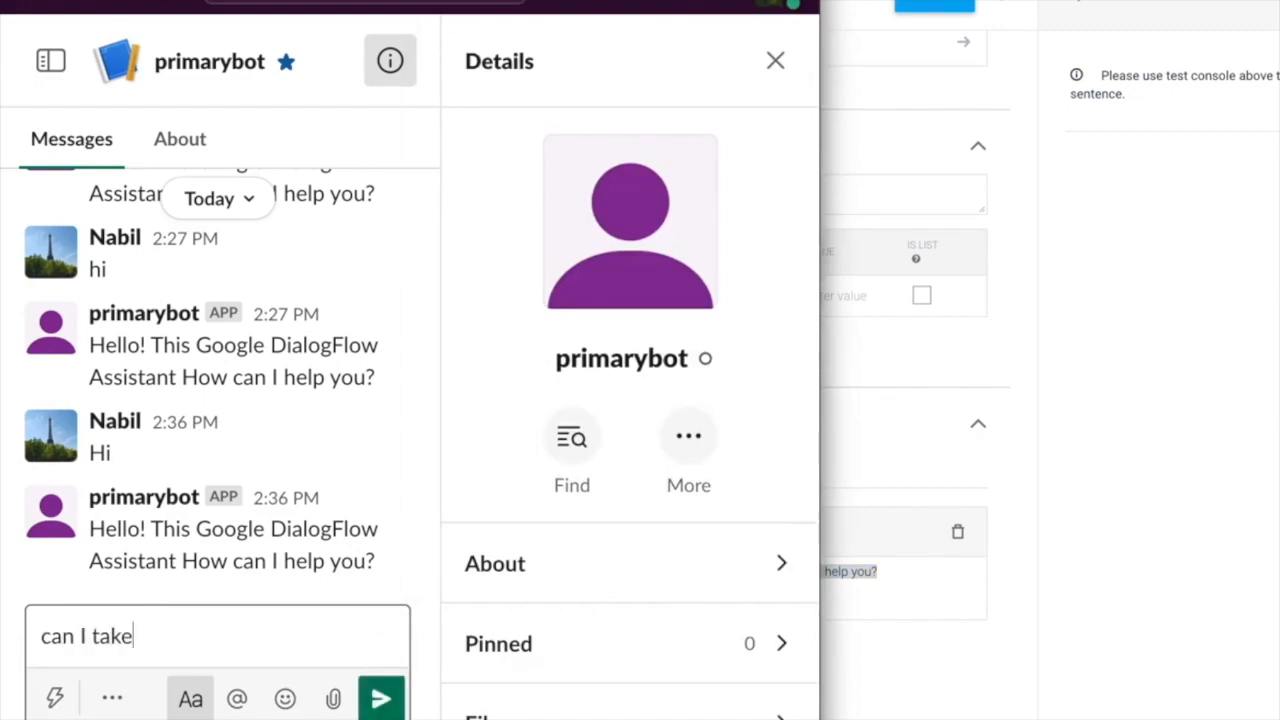
text(days off)
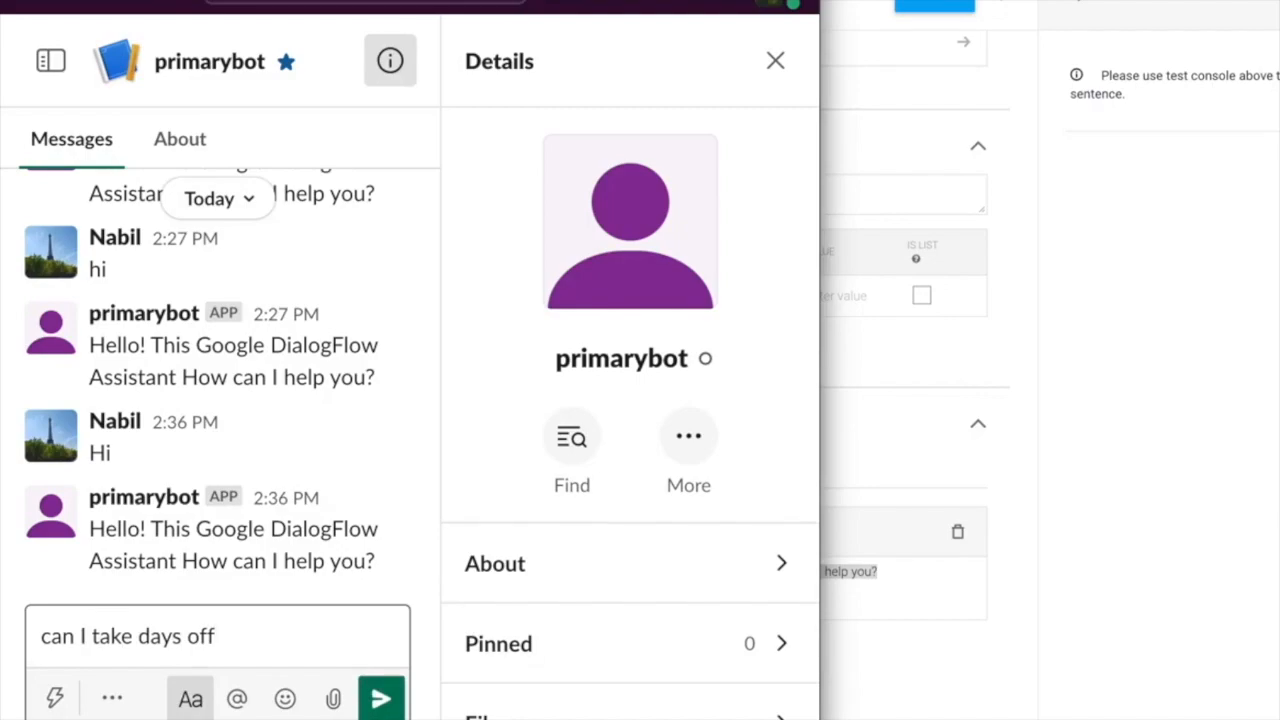
click(380, 698)
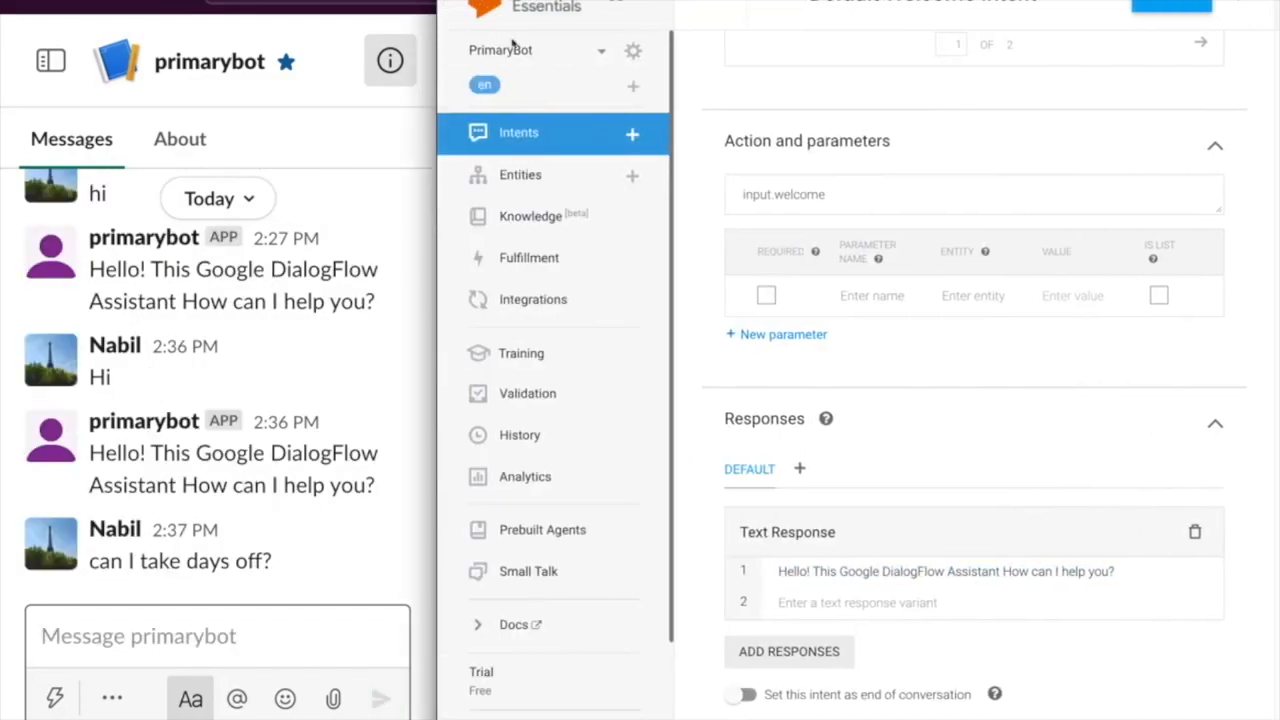
- Switch to the HR_Bot agent and view the PTO balance intent's text response, then return to Slack
click(500, 50)
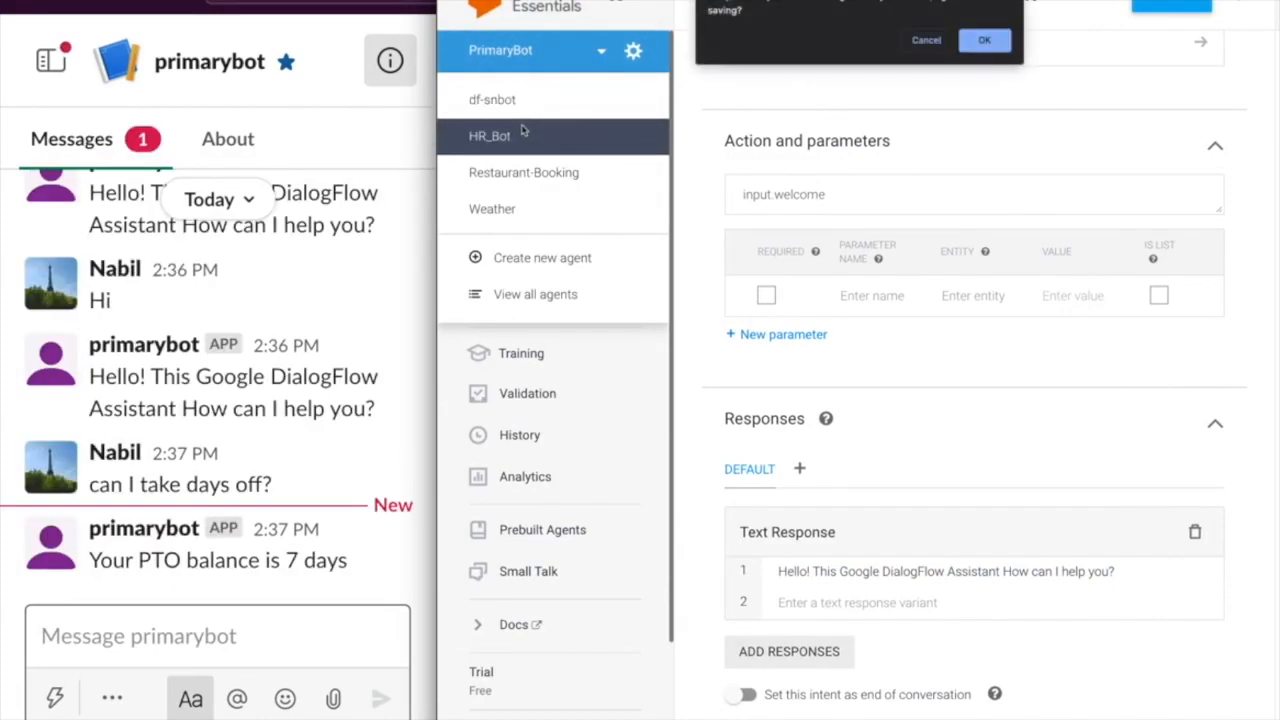
click(984, 40)
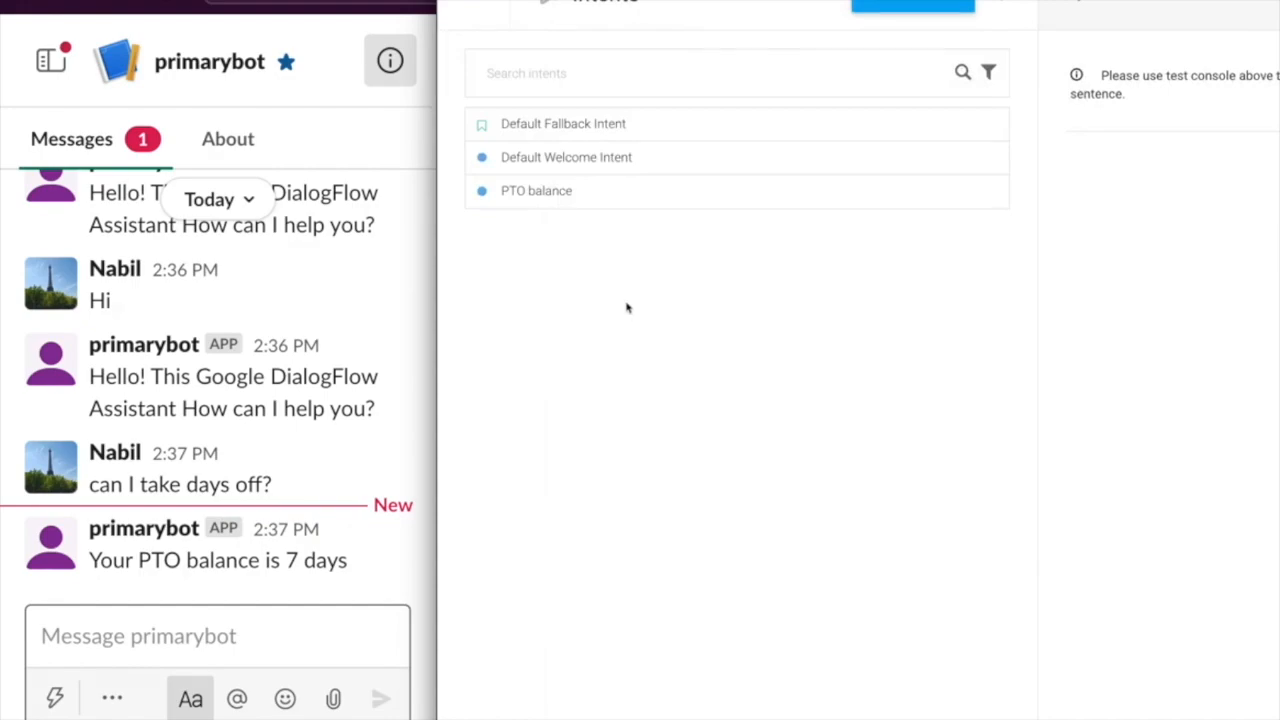
click(536, 190)
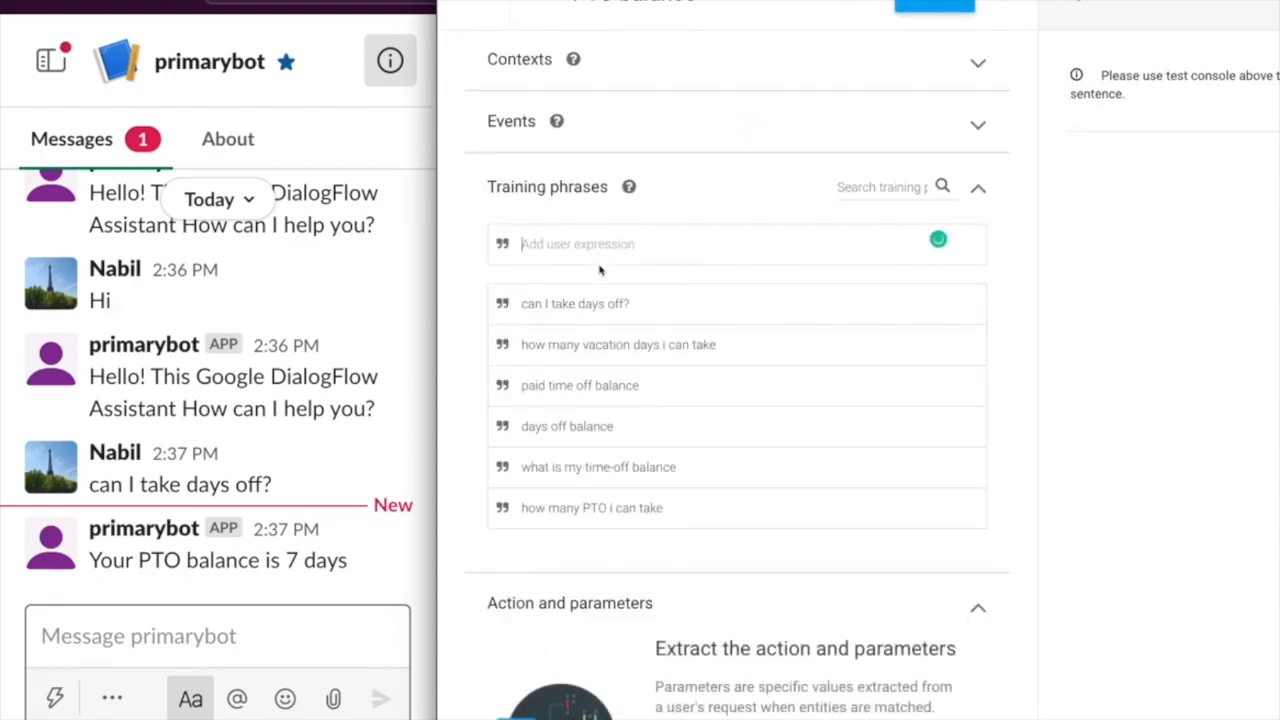
scroll(down, 3)
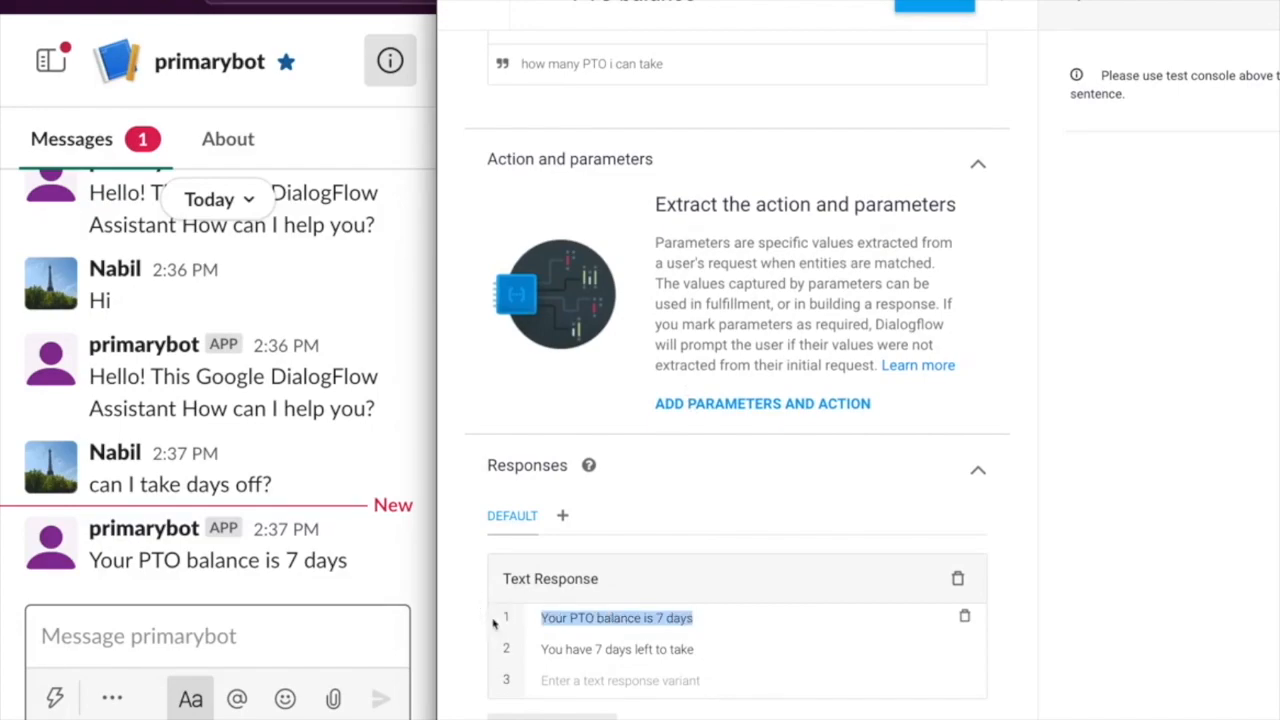
mouse_move(304, 640)
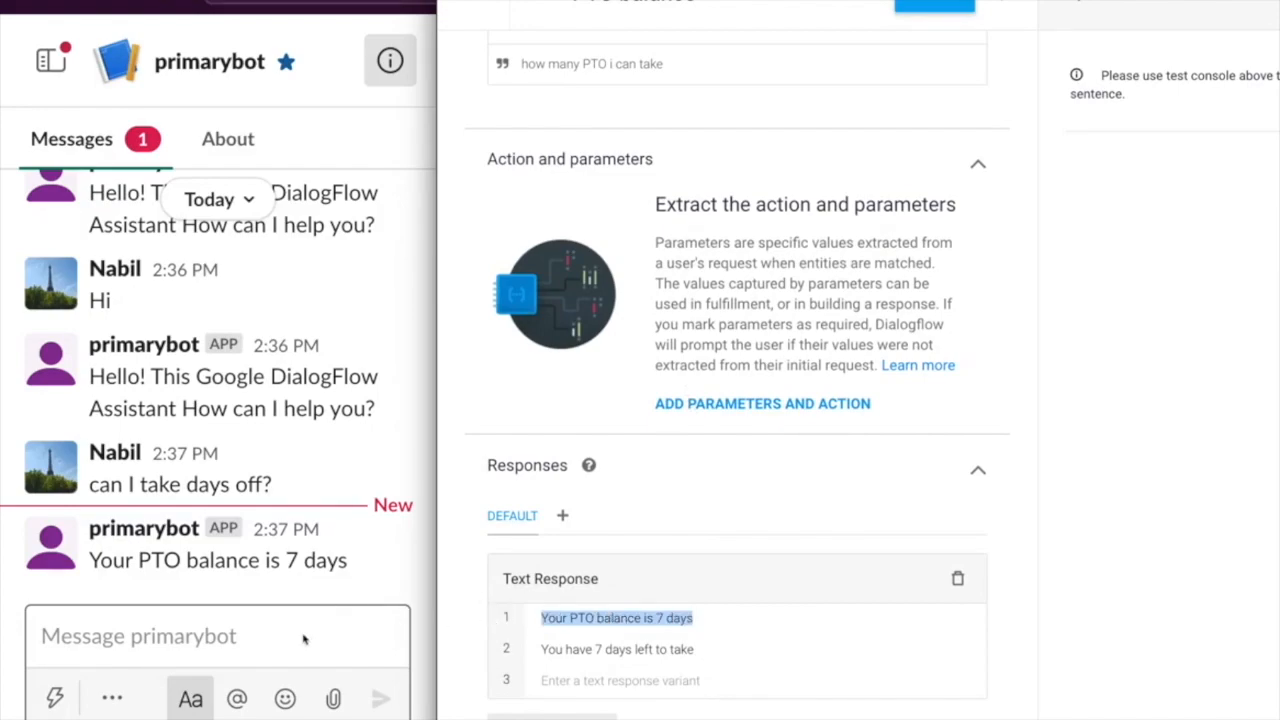
click(390, 60)
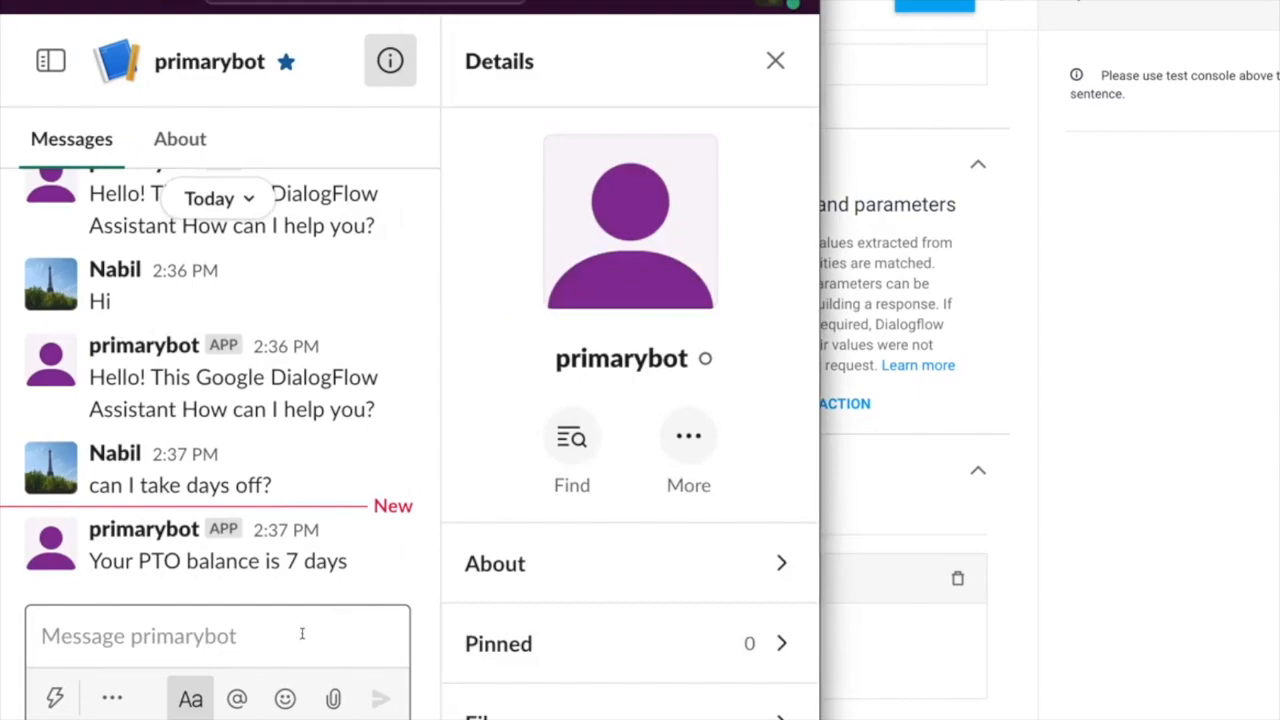
- Ask primarybot 'How is the weather' and answer 'Amsterdam' to get the sunny 24 °C forecast
text(How is th)
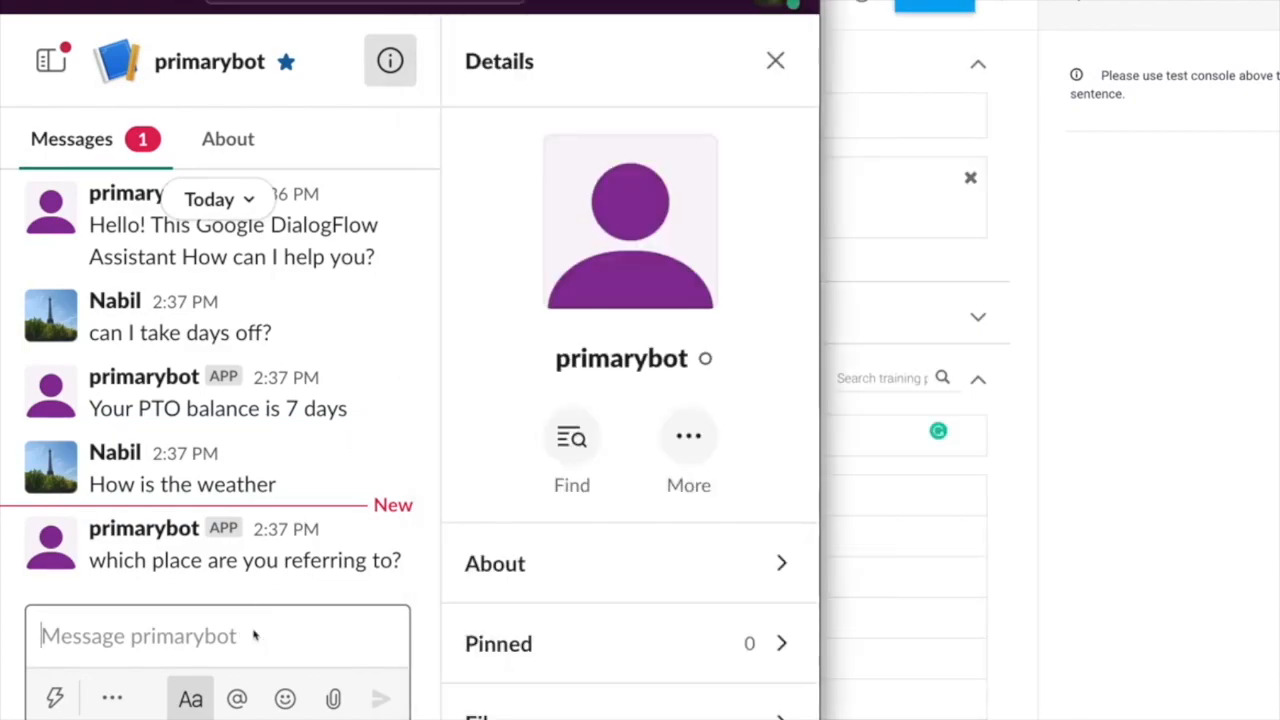
text(Amsterdam)
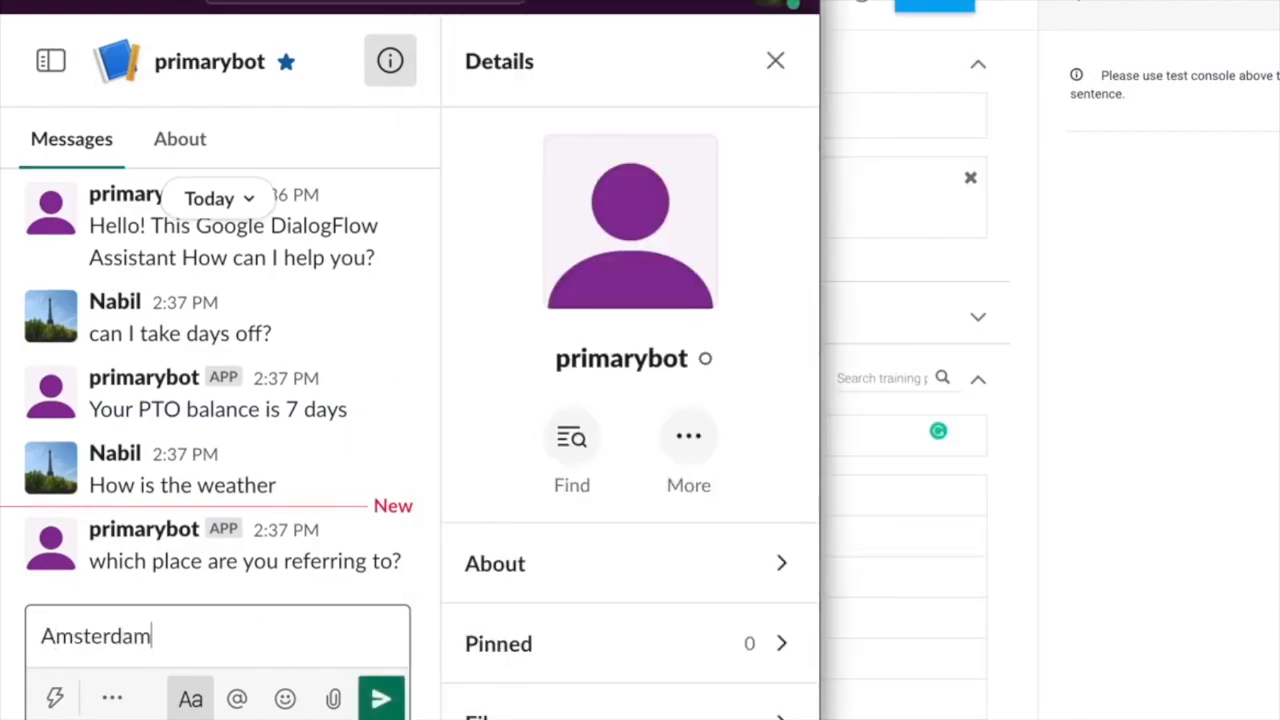
click(380, 696)
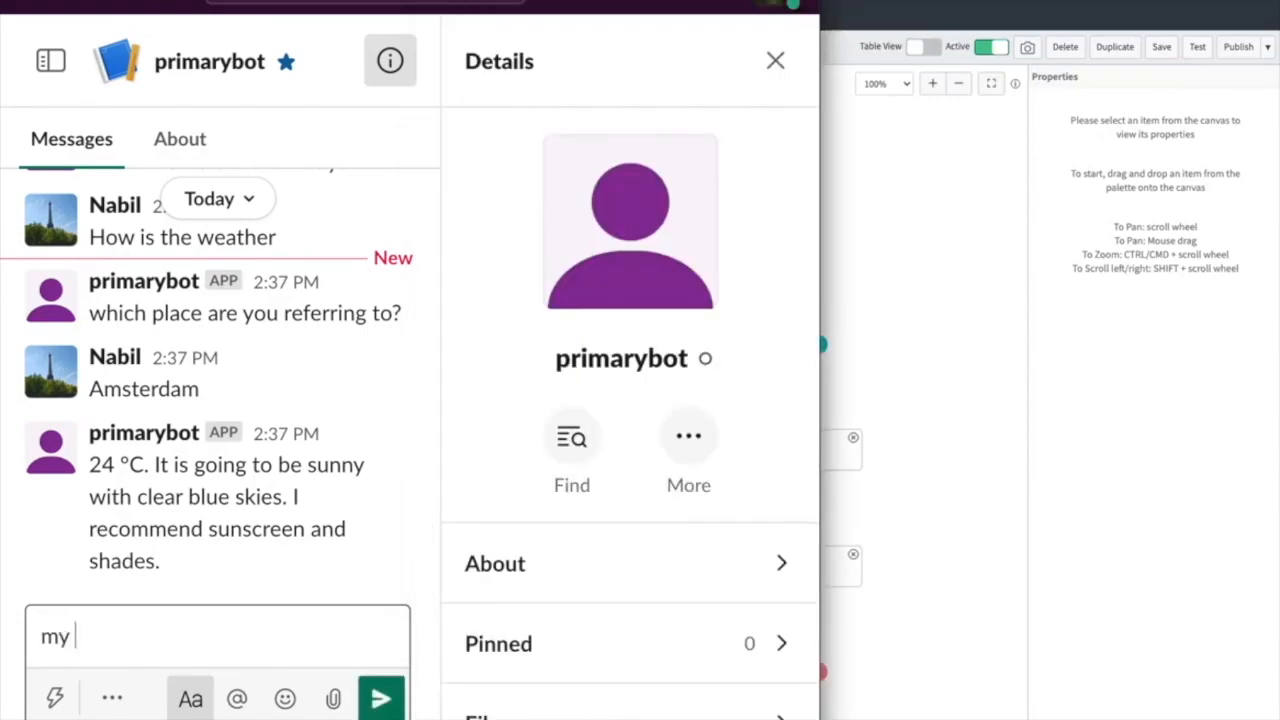
- Send primarybot 'my password is not working' so it asks for an email address
text(password is not work)
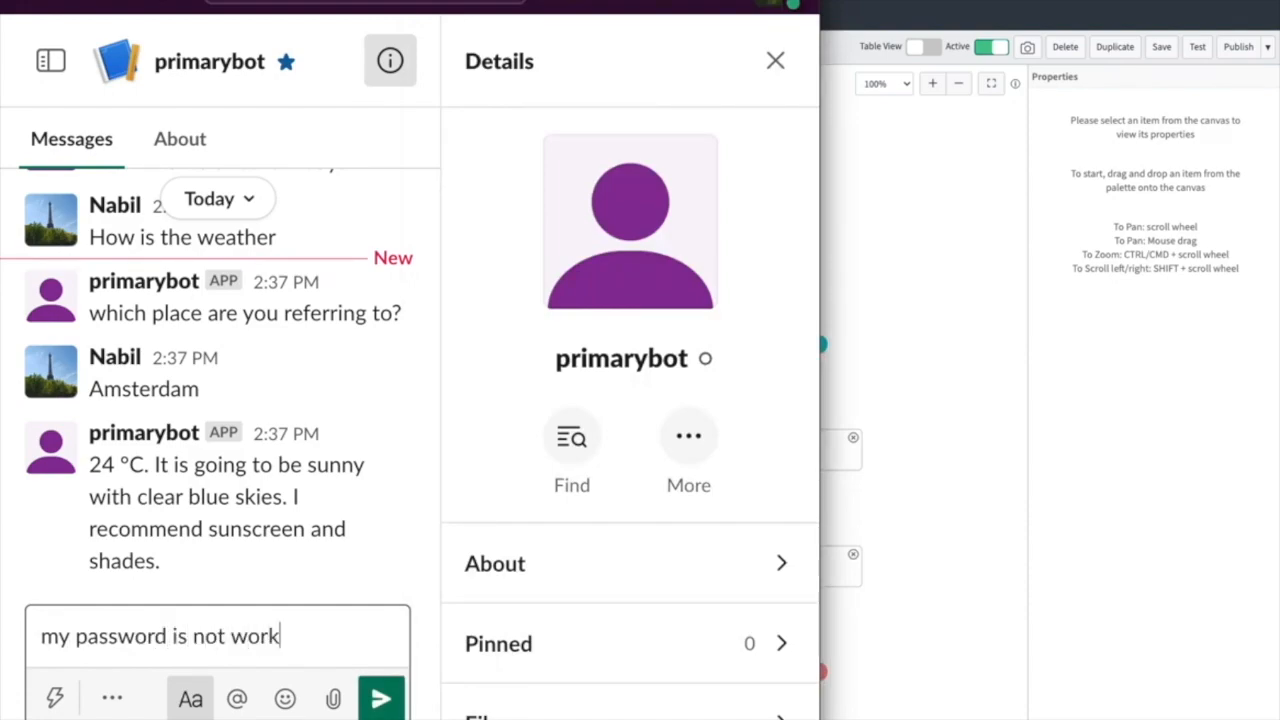
text(ing)
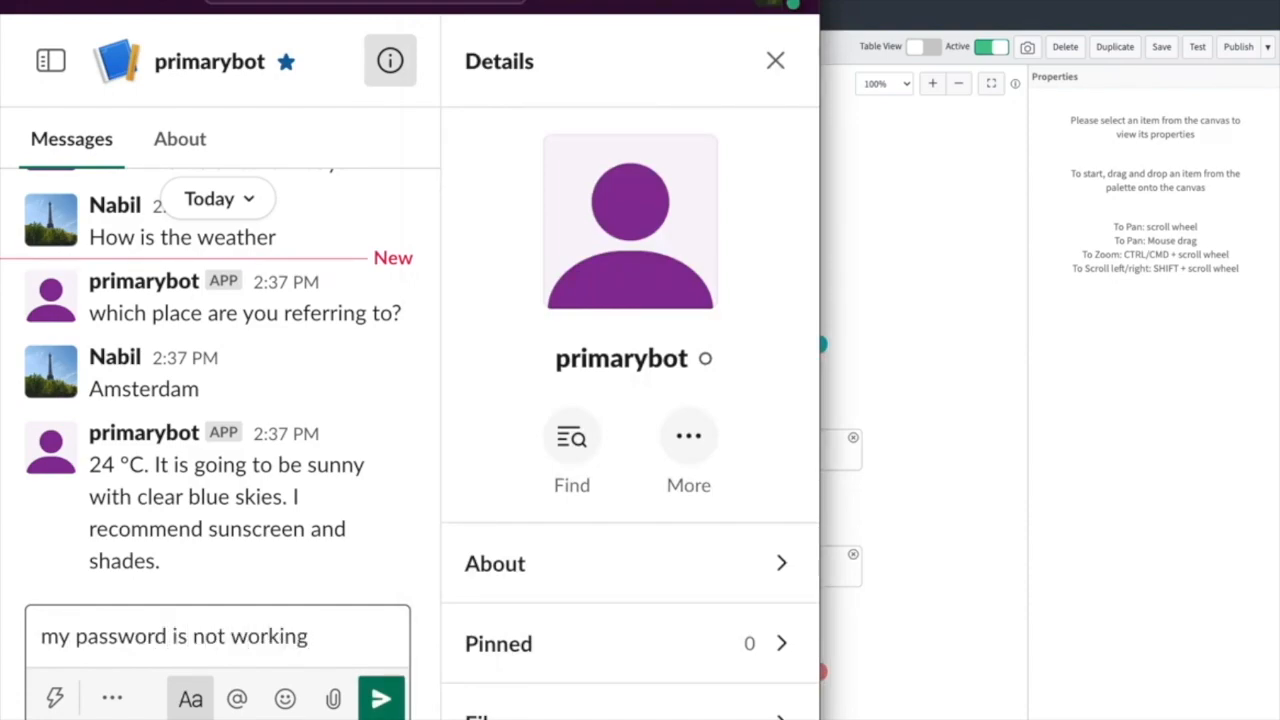
click(380, 696)
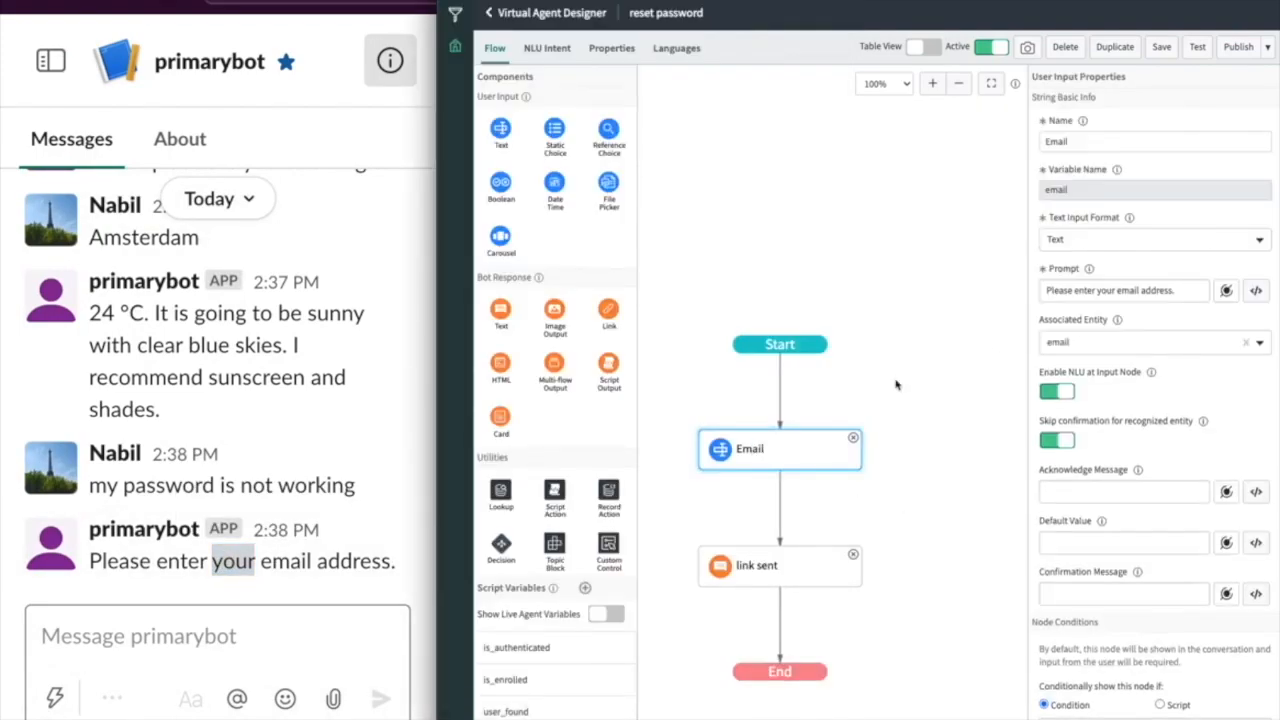
click(1124, 290)
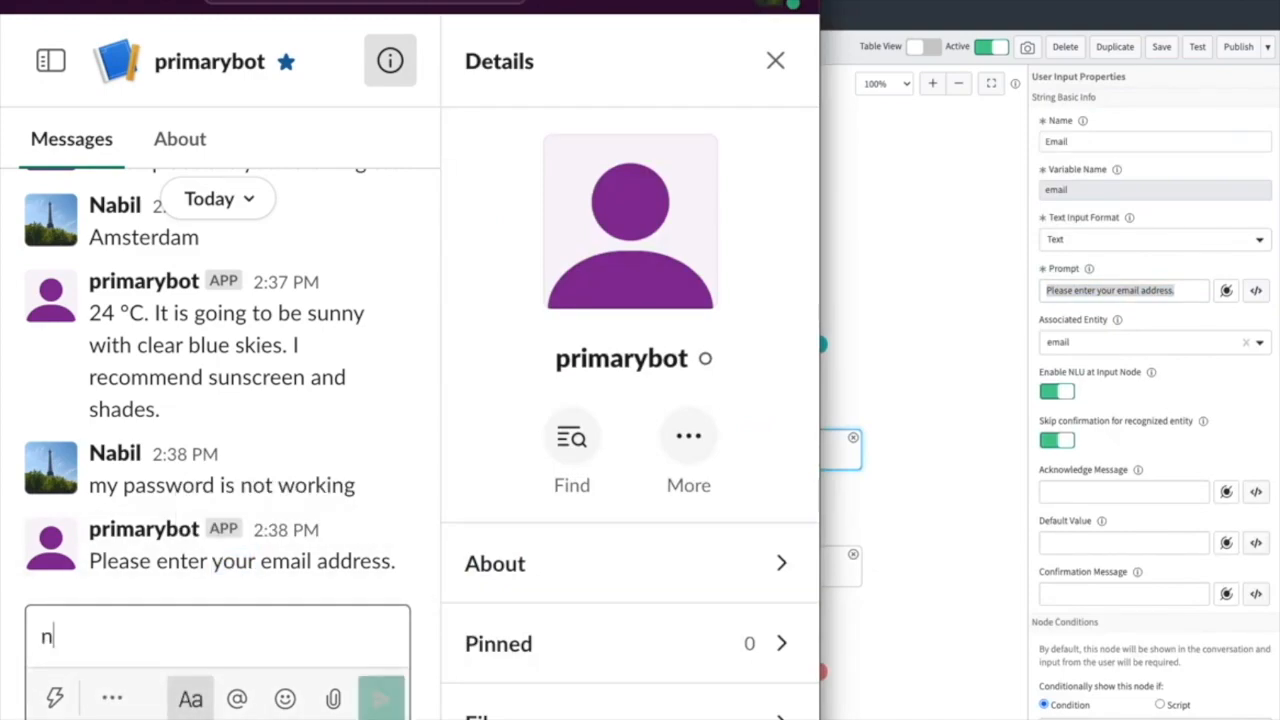
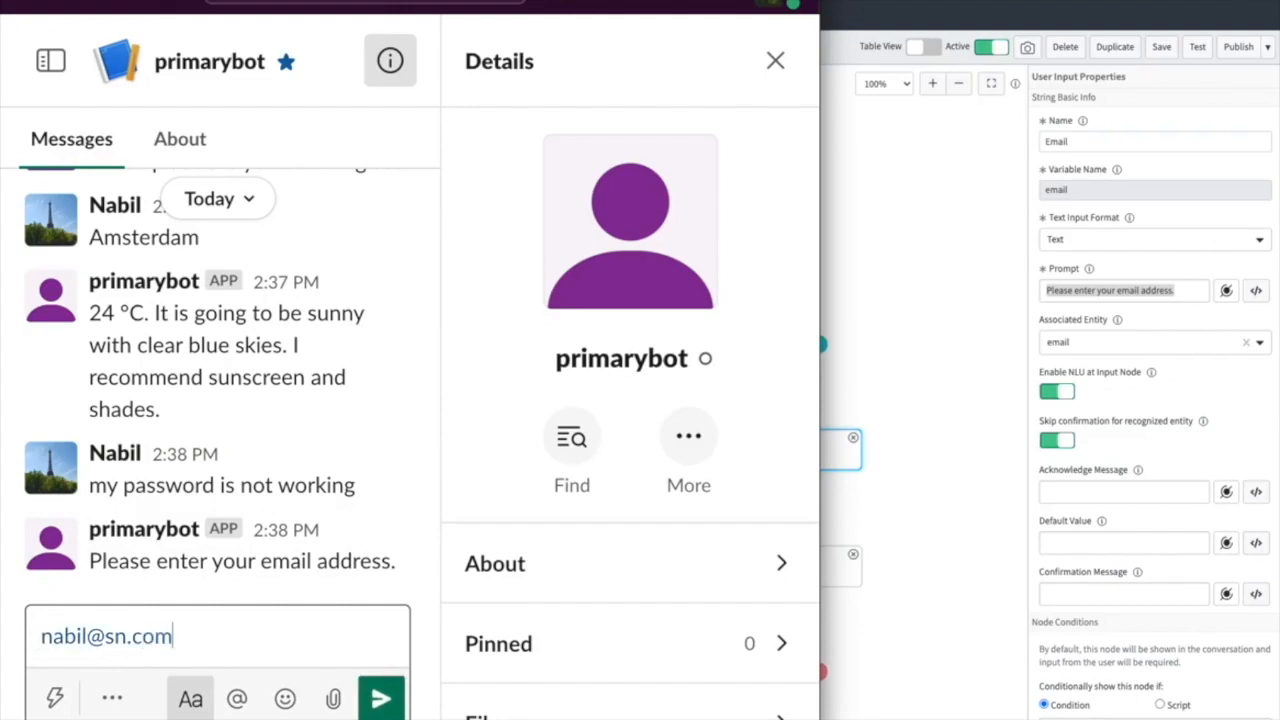
click(380, 696)
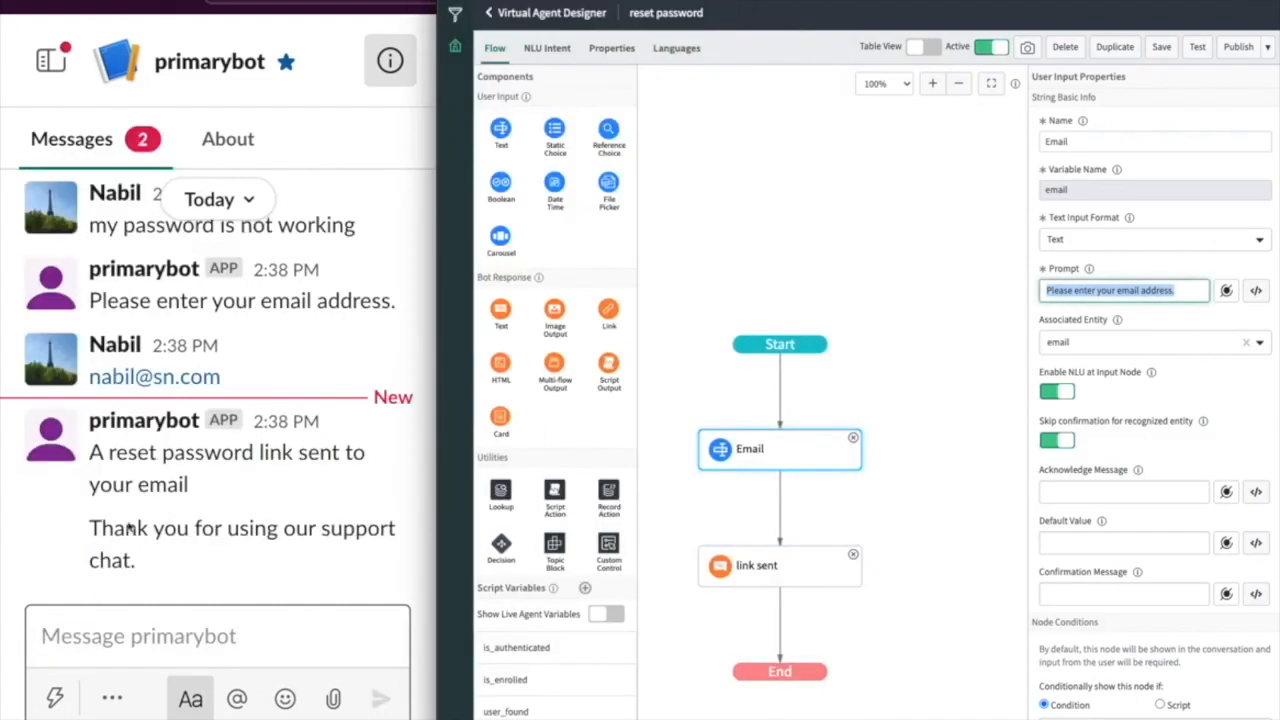
click(780, 564)
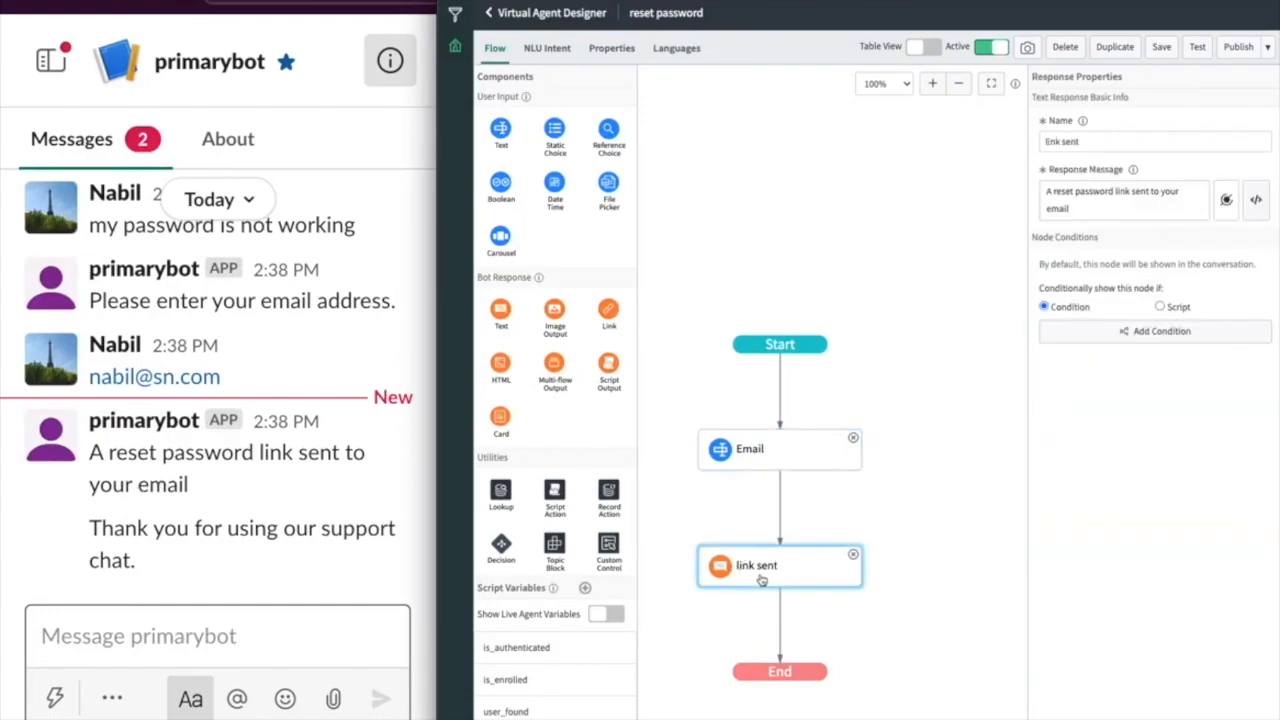